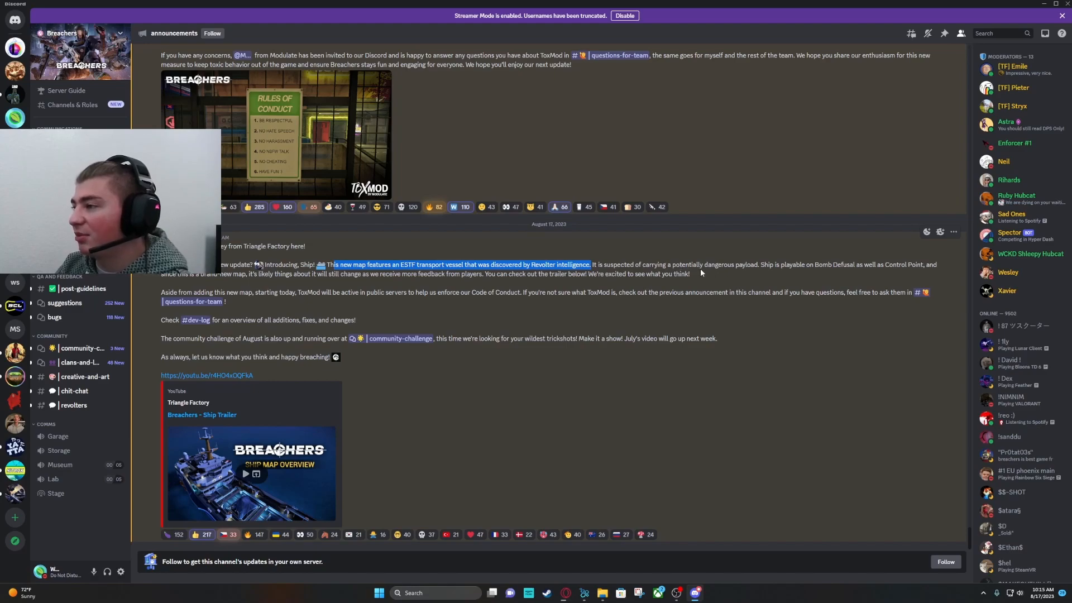
mouse_move(811, 277)
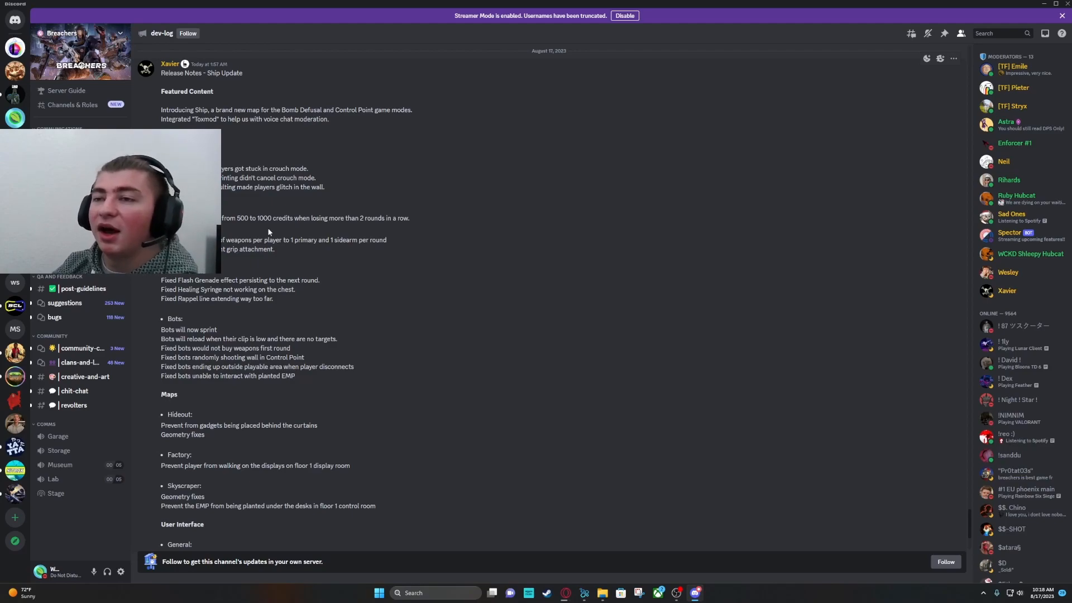
mouse_move(303, 256)
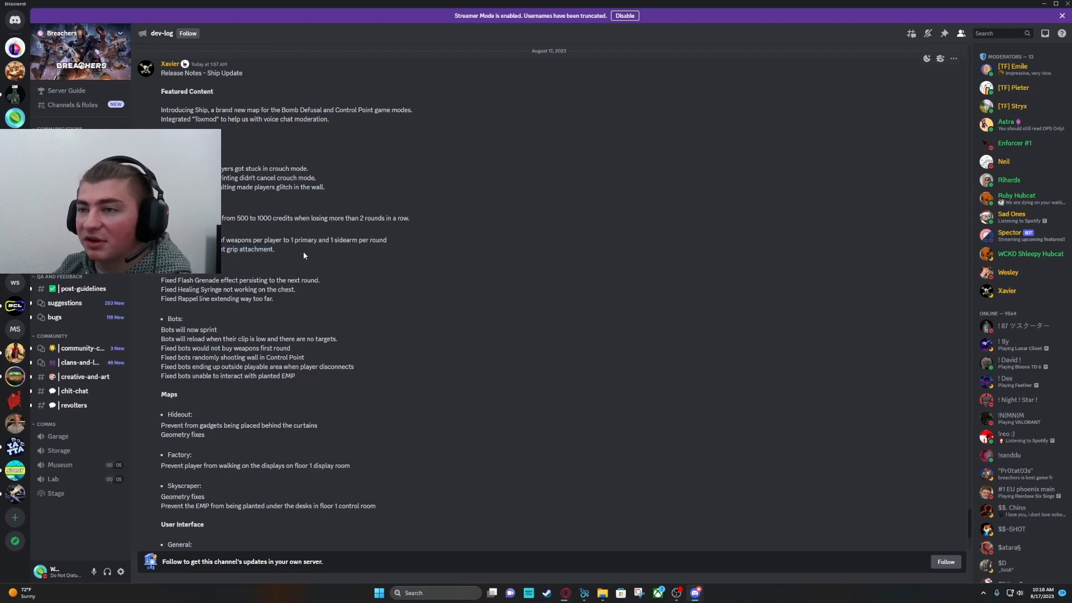
- Scroll the #dev-log post down to the User Interface and Other fixes
scroll("down", 3)
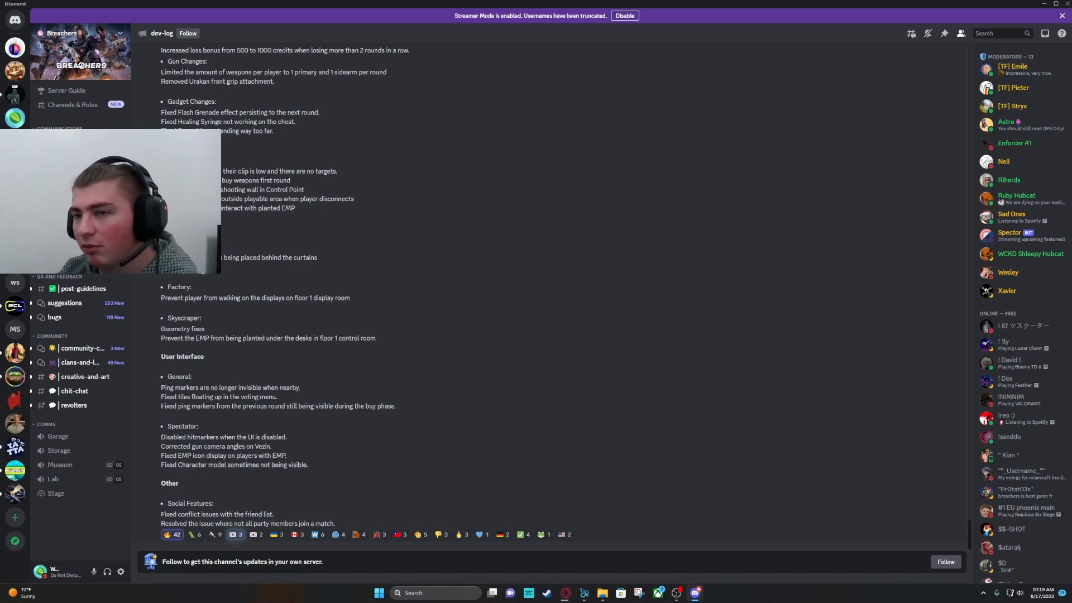
- Select and clear the party-members release-note line, then scroll back up to the Ship map featured content
double_click(182, 328)
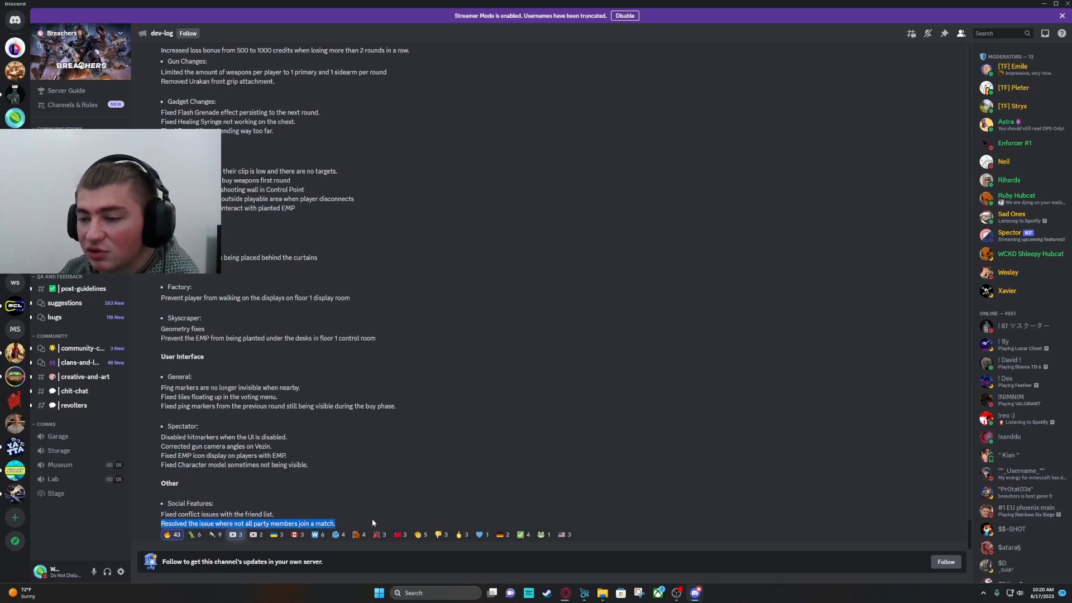
left_click(310, 492)
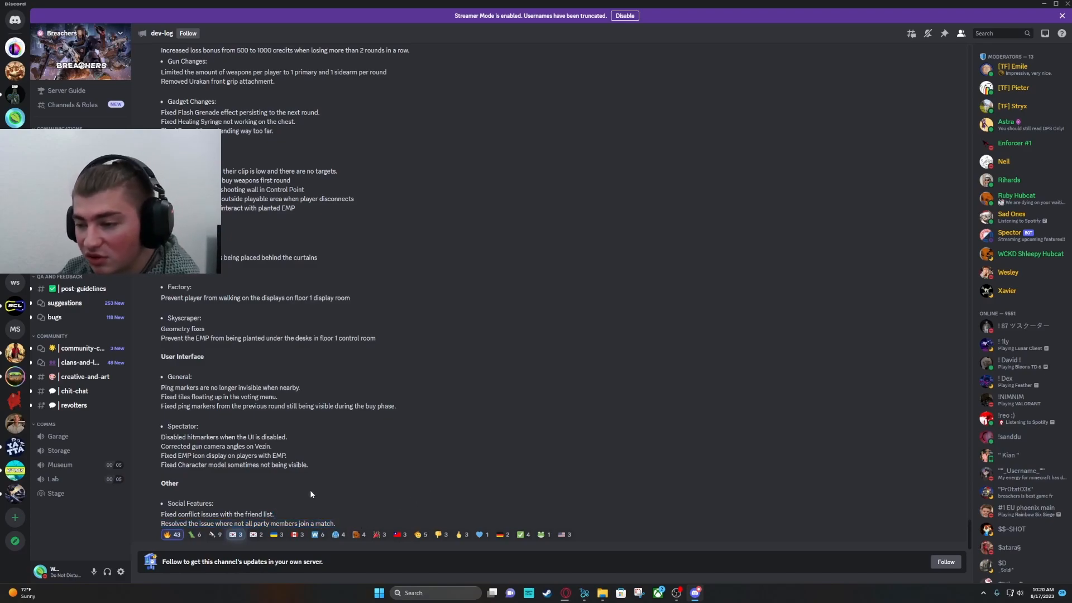
mouse_move(230, 495)
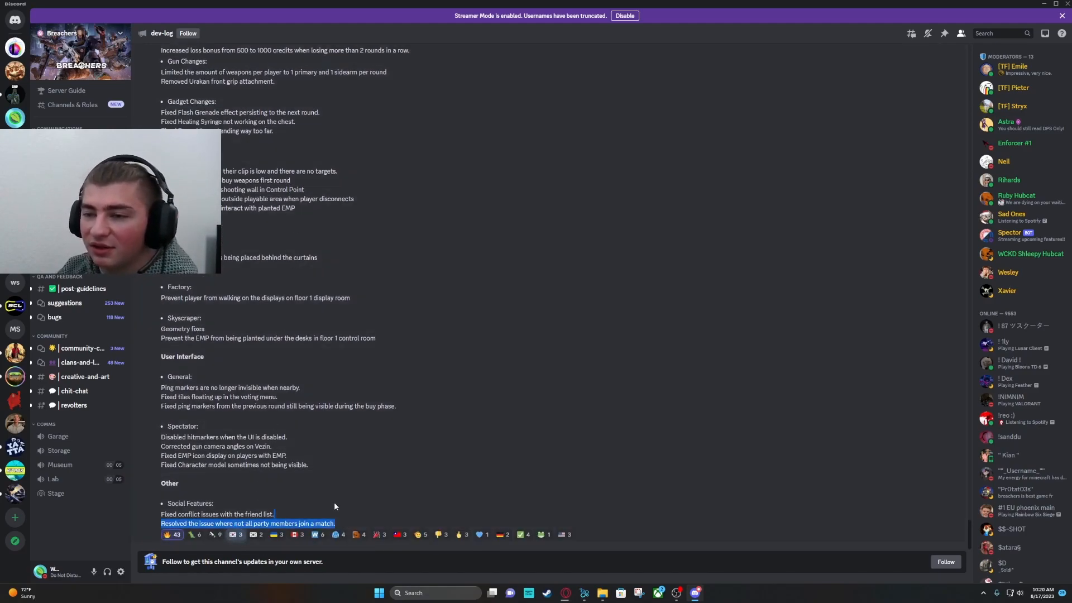
scroll("up", 3)
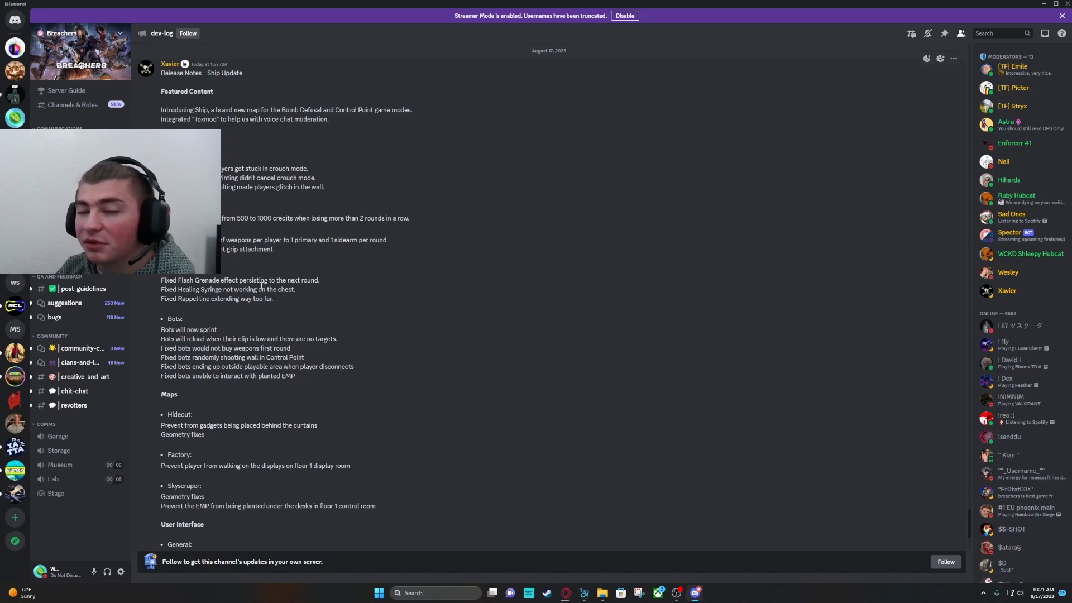
- Scroll up #dev-log toward the August 10 ToxMod voice chat moderation announcement
scroll("up", 3)
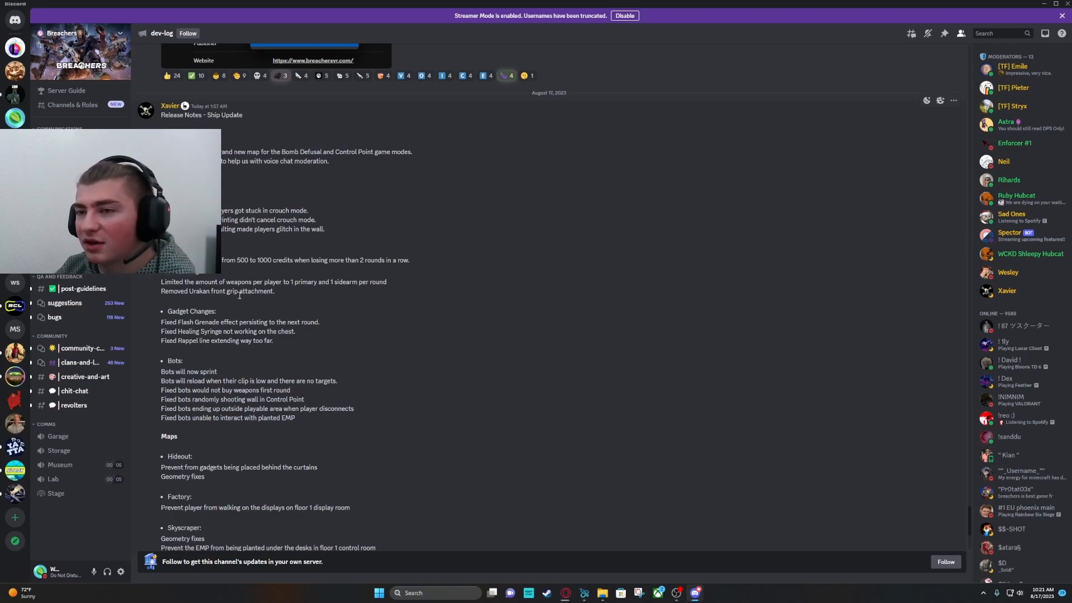
scroll("up", 3)
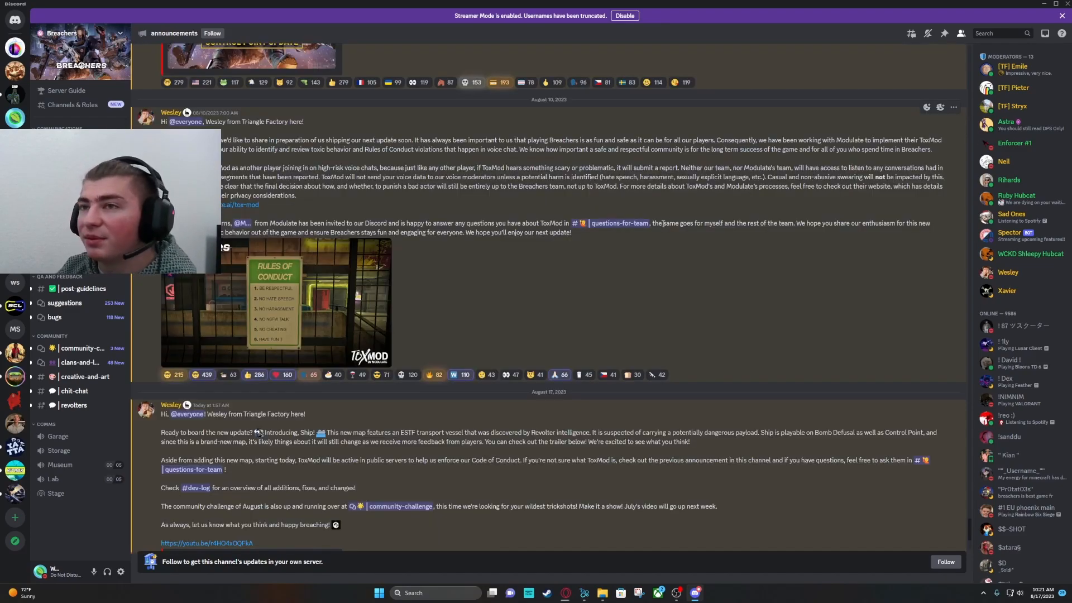
mouse_move(588, 239)
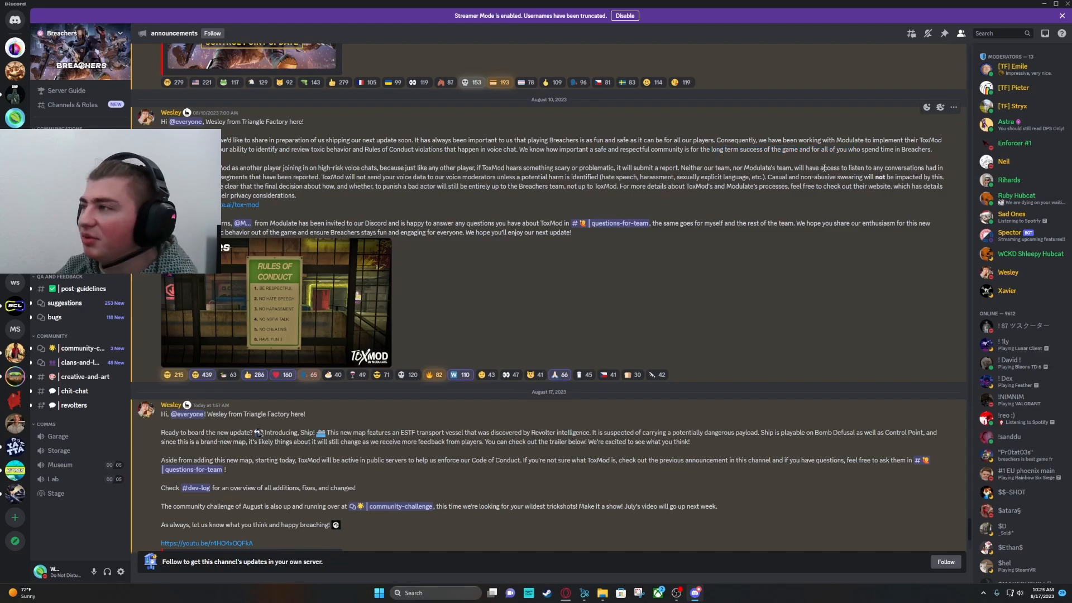
- Scroll #announcements to the August 17 Ship update post with its YouTube trailer embed
scroll("down", 3)
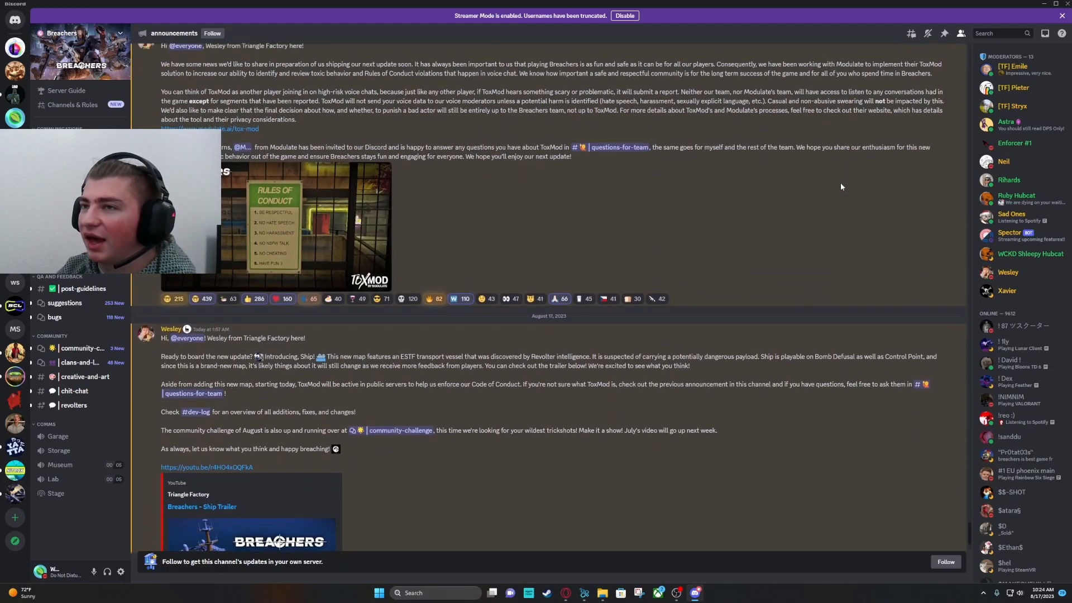
scroll("up", 3)
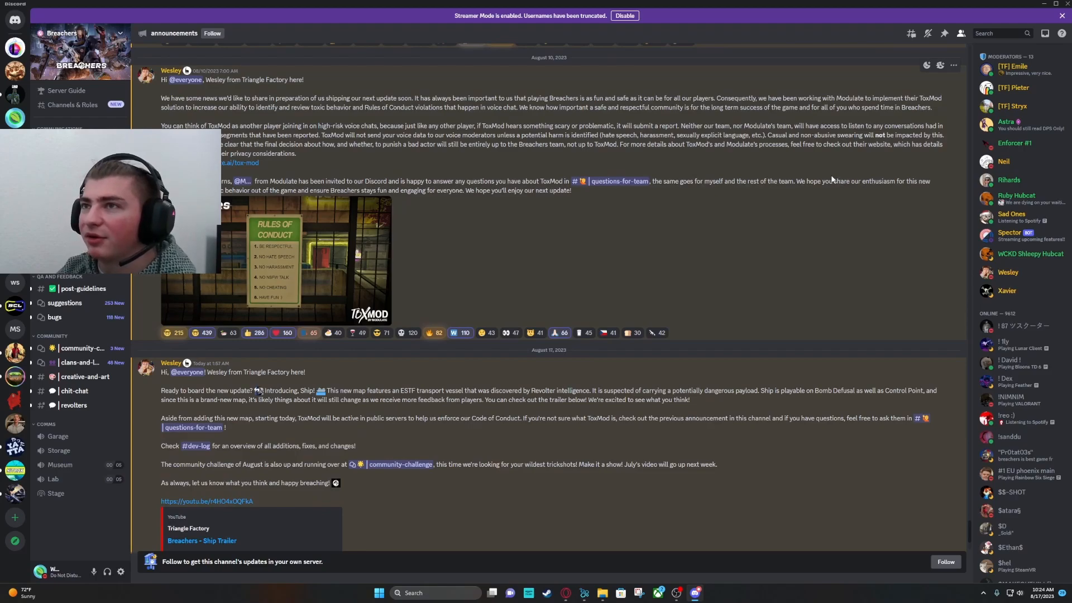
scroll("up", 3)
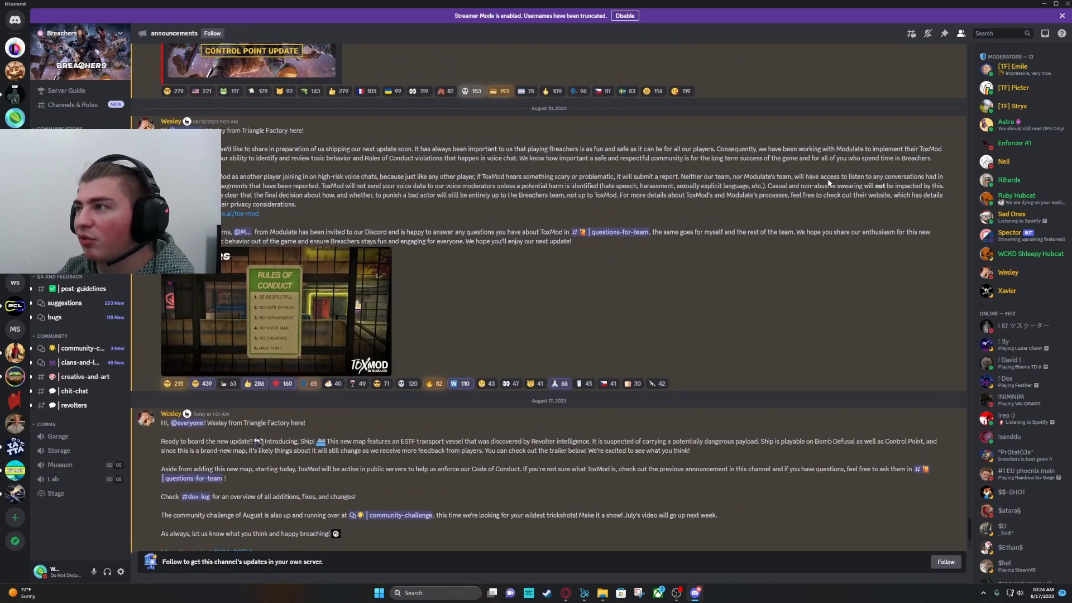
scroll("down", 3)
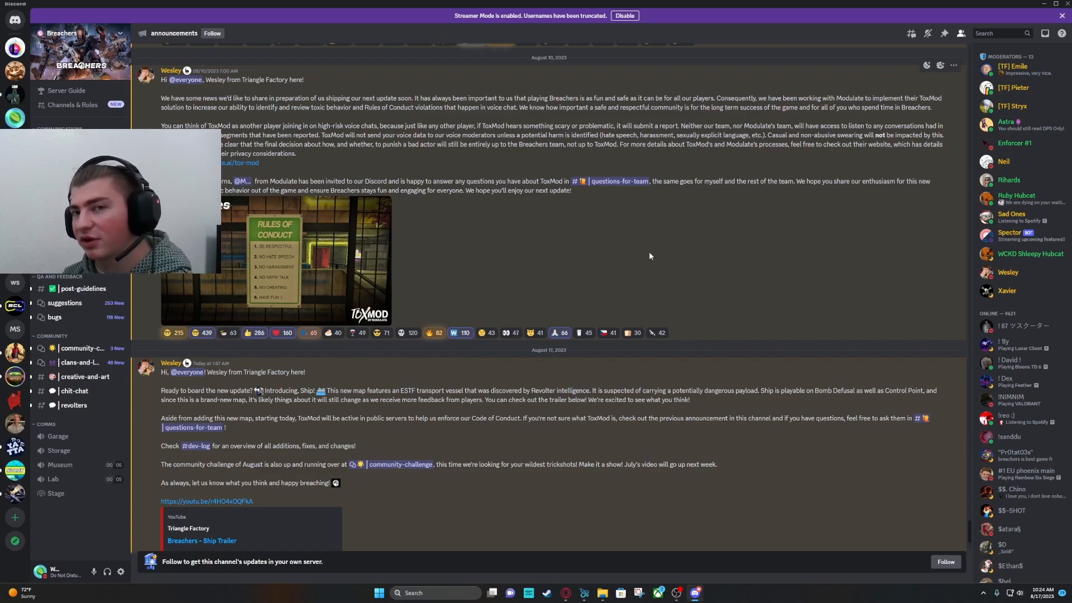
mouse_move(898, 154)
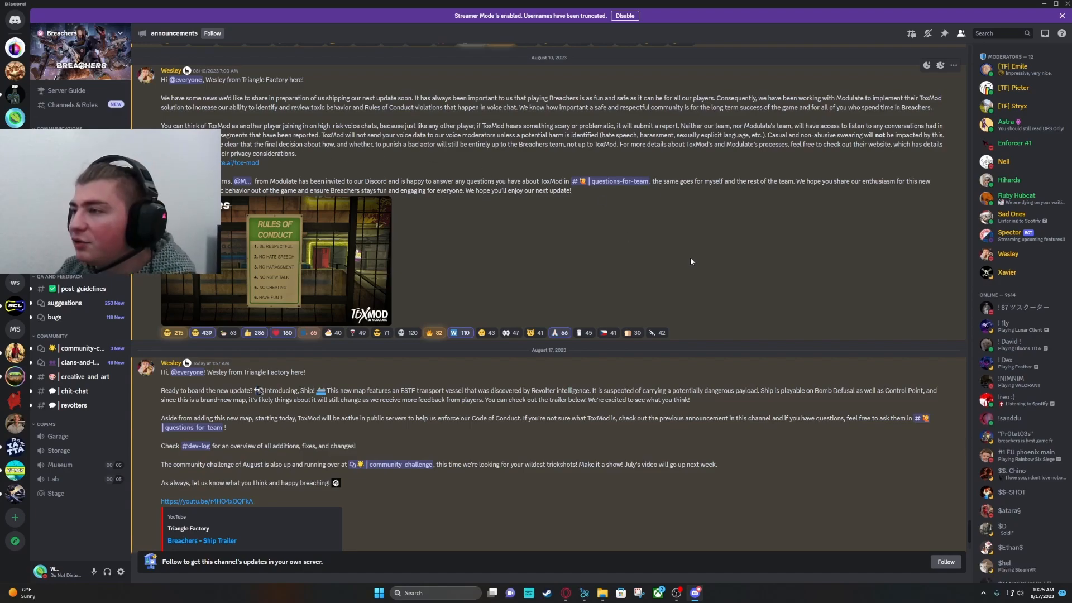
scroll("down", 3)
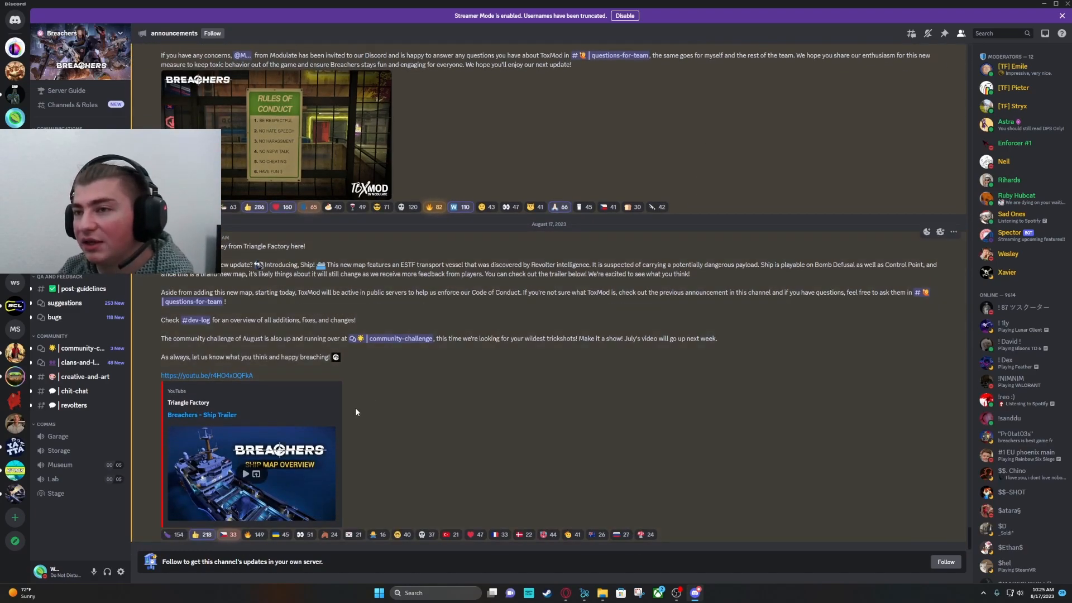
mouse_move(237, 393)
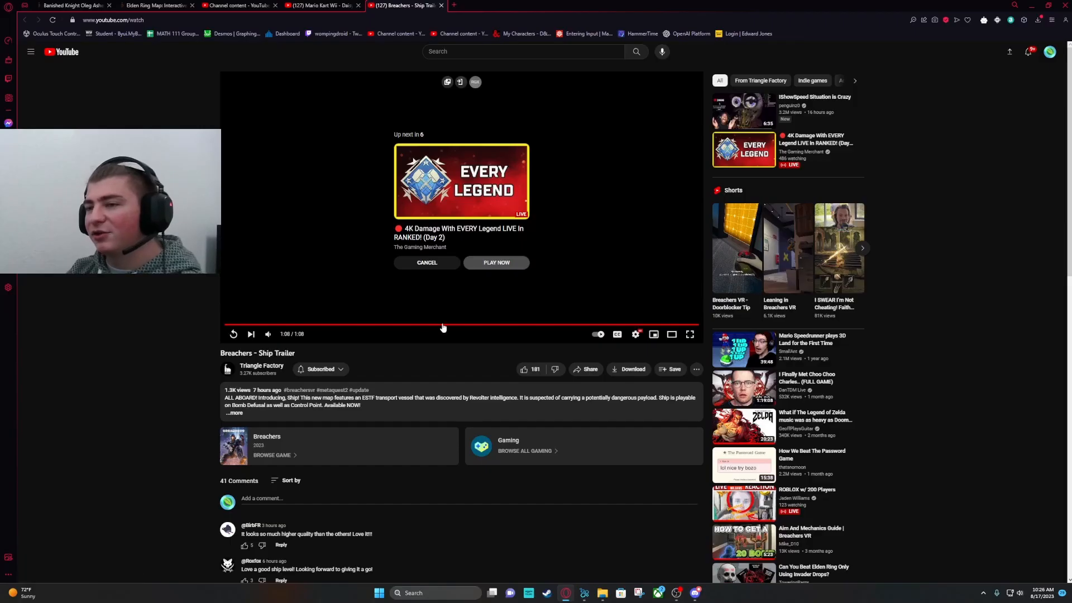
mouse_move(629, 227)
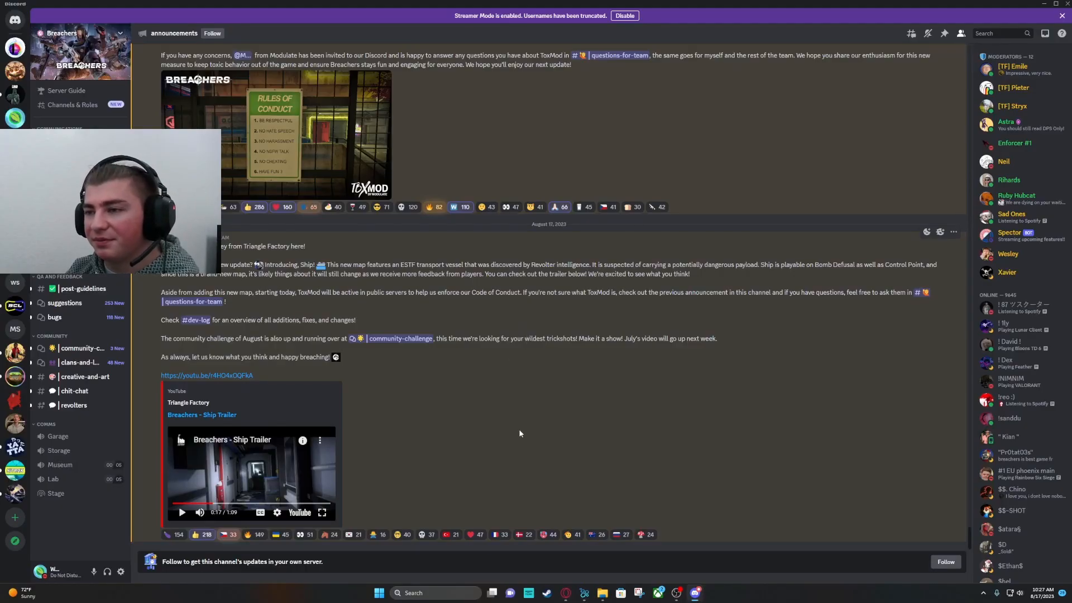
mouse_move(403, 389)
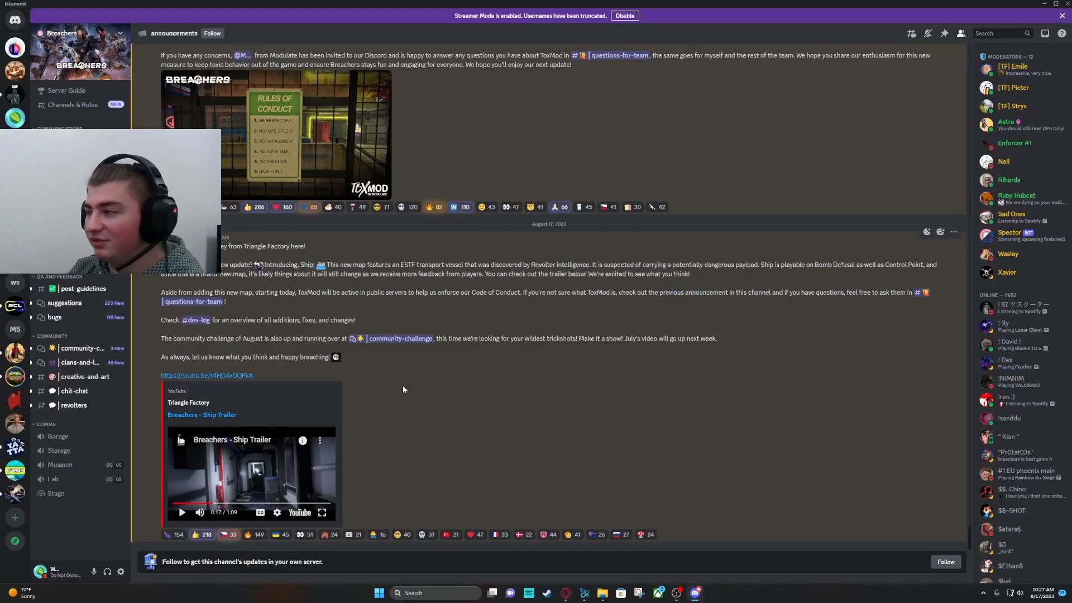